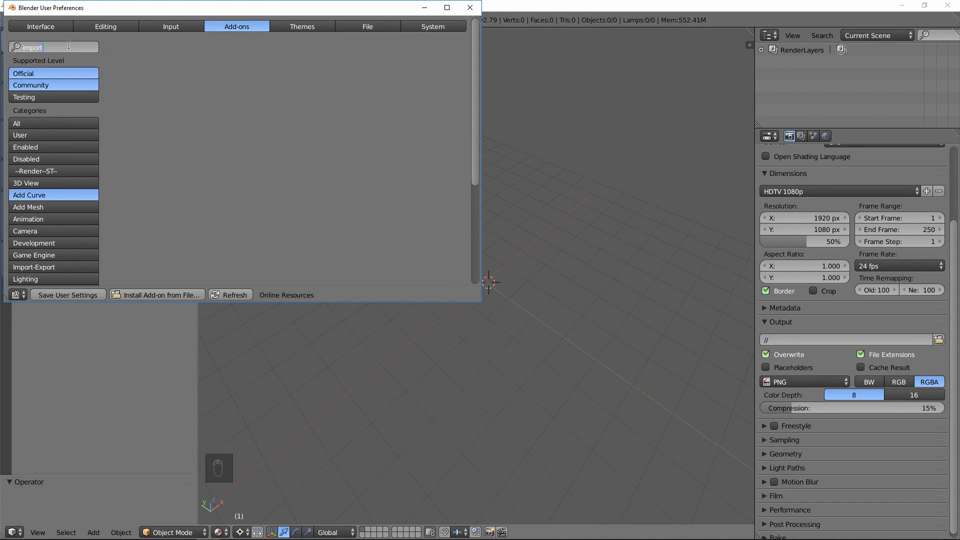
Step: Reach the User Preferences through the File menu to search add-ons for 'import'
{"action": "left_click", "coordinate": [468, 8]}
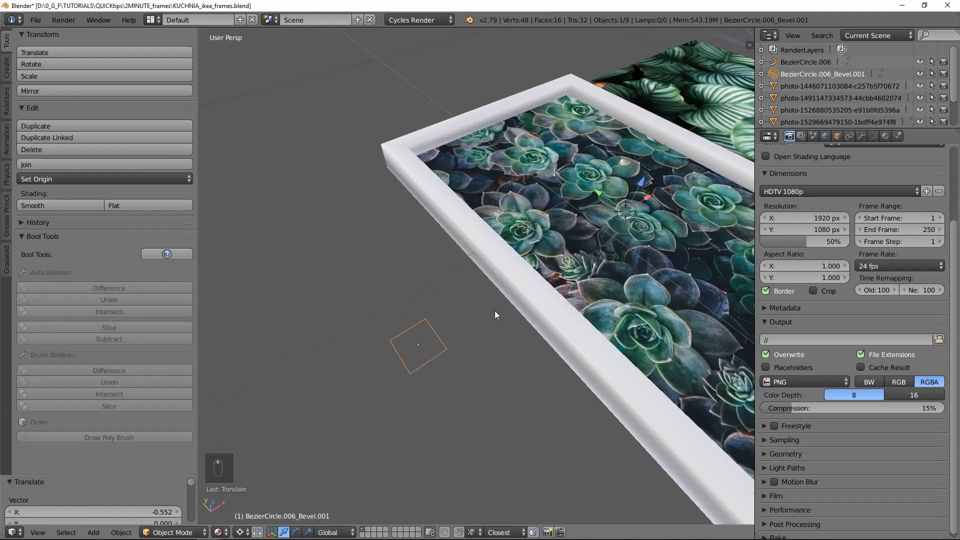
Step: Enter Edit Mode on BezierCircle.006_Bevel.001 to expose its control points for reshaping
{"action": "key", "text": "Tab"}
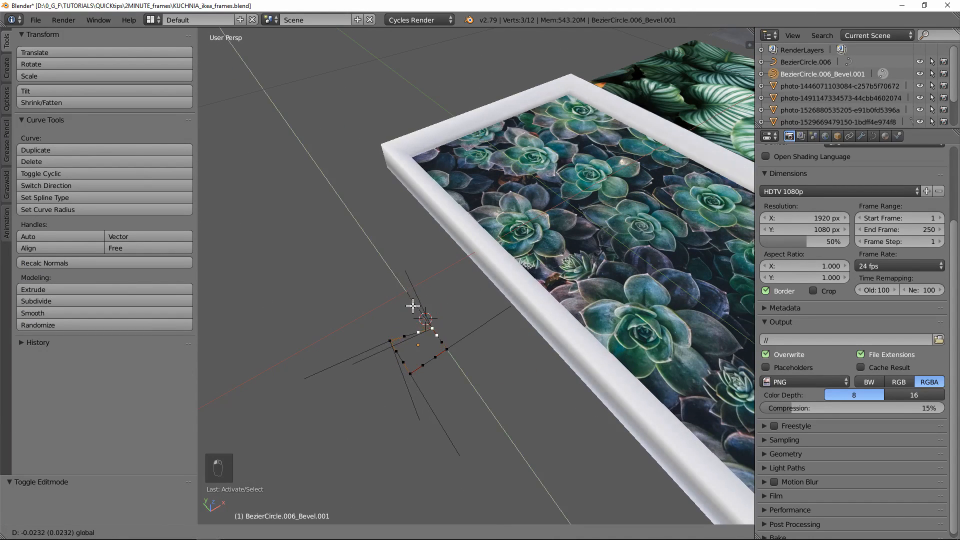